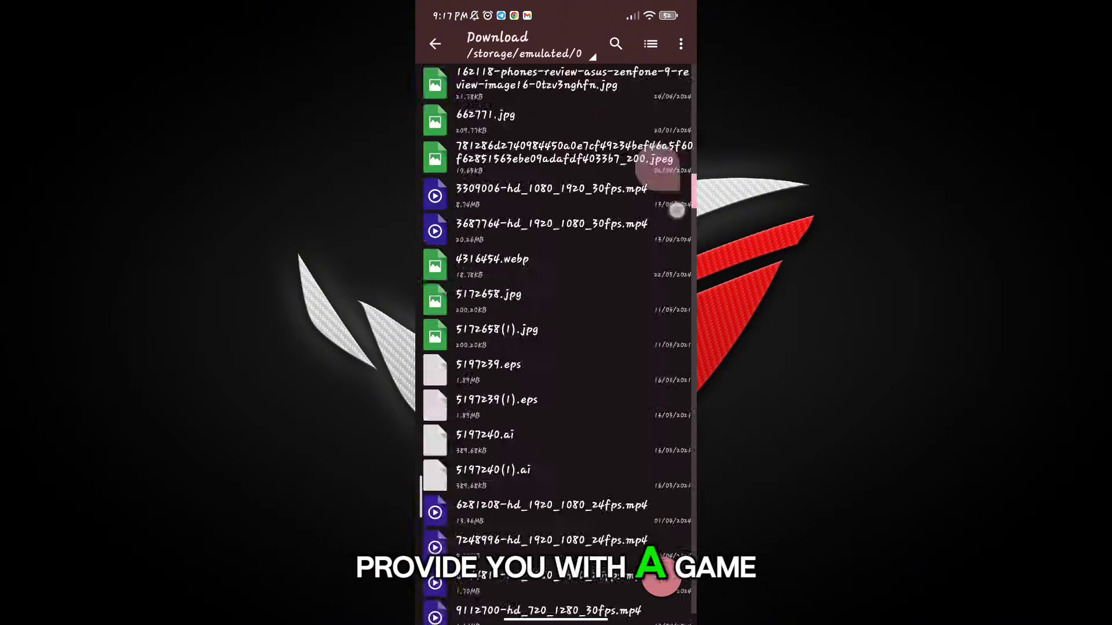
# Scroll the home screen to the Game Turbo icon and launch the app.
pyautogui.scroll(-3)
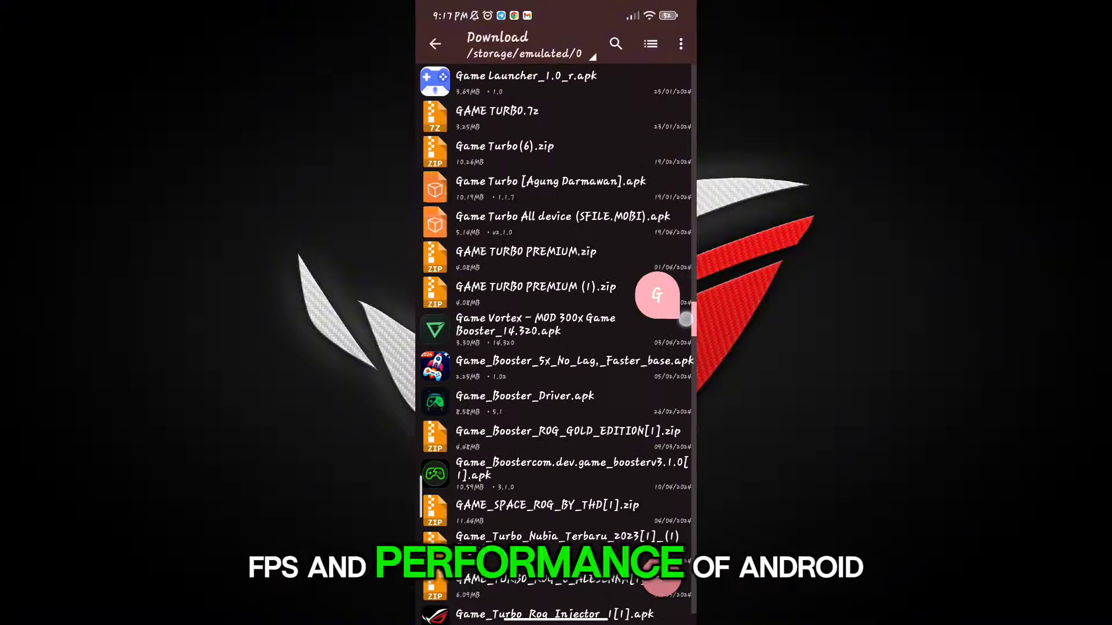
pyautogui.scroll(-3)
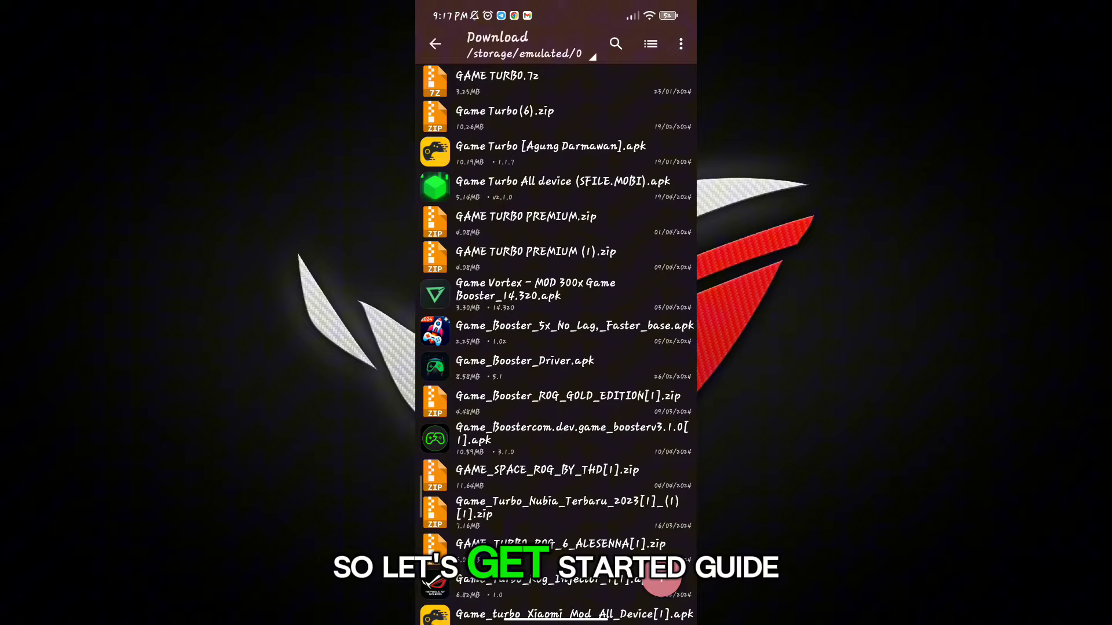
pyautogui.scroll(-3)
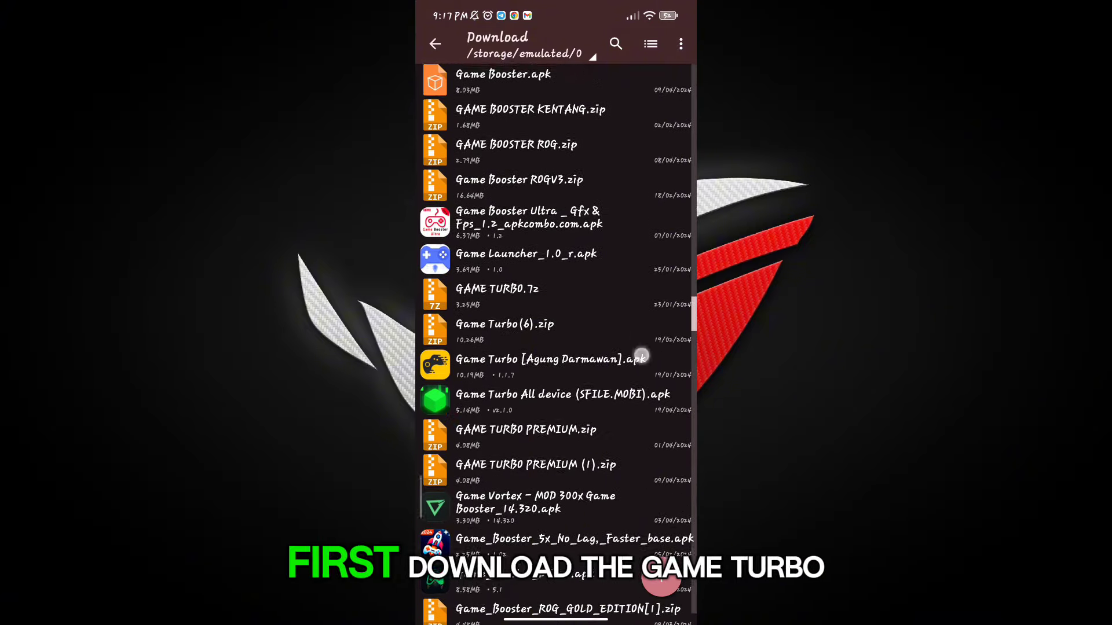
pyautogui.scroll(-3)
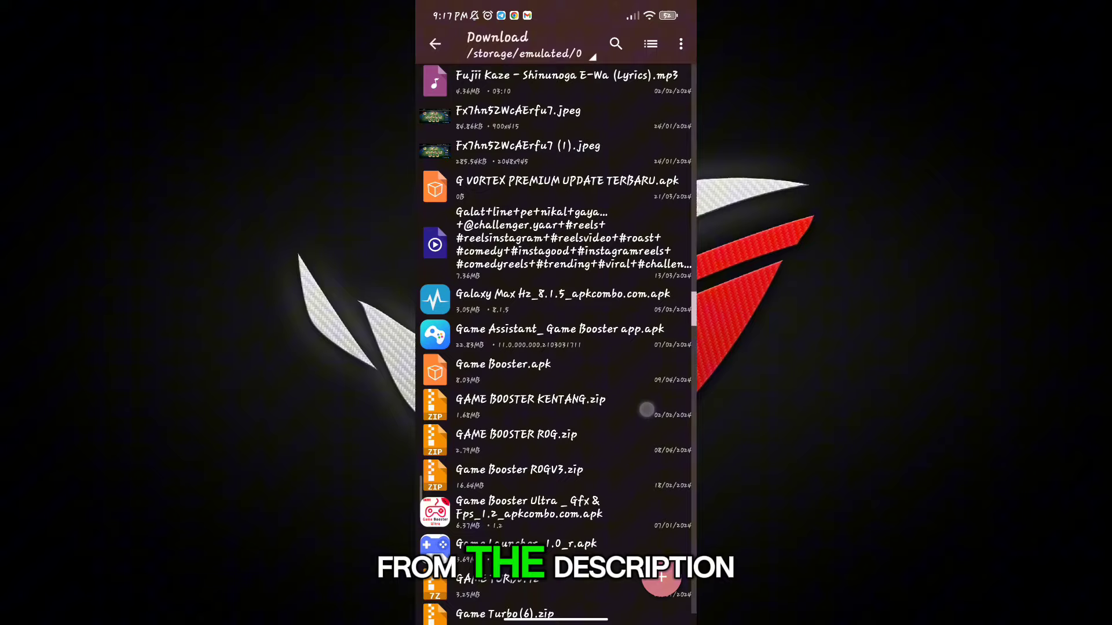
pyautogui.scroll(-3)
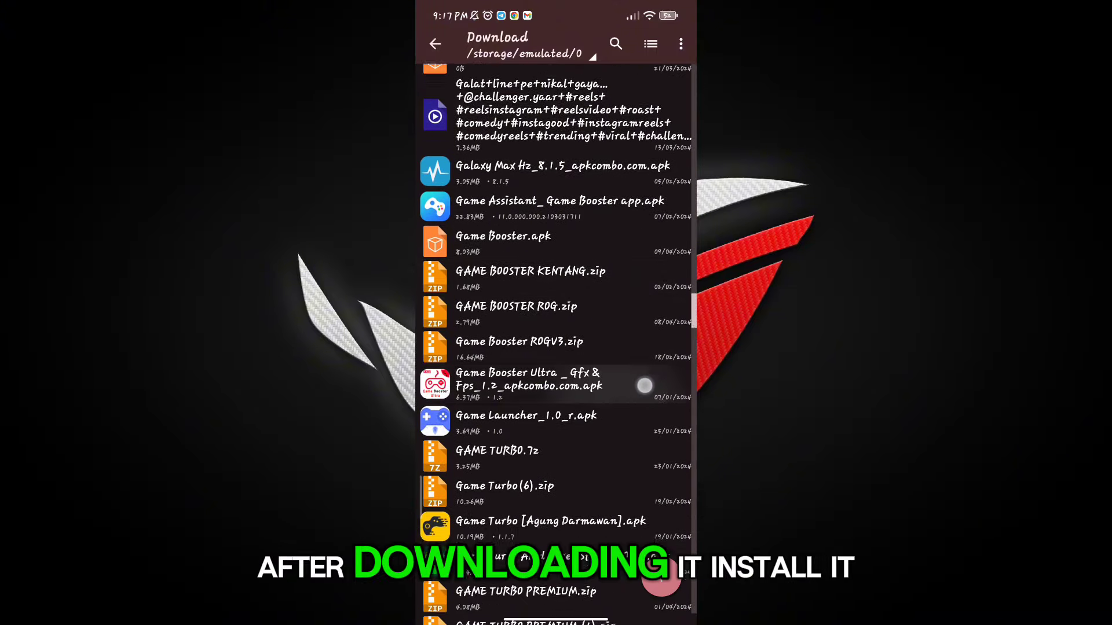
pyautogui.scroll(-3)
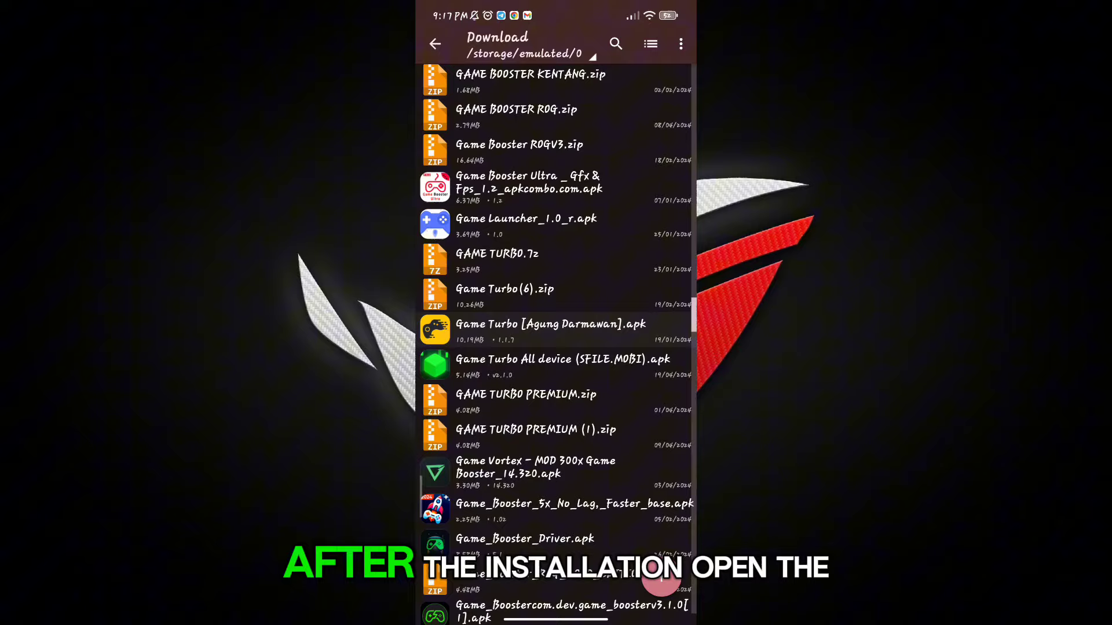
pyautogui.scroll(-3)
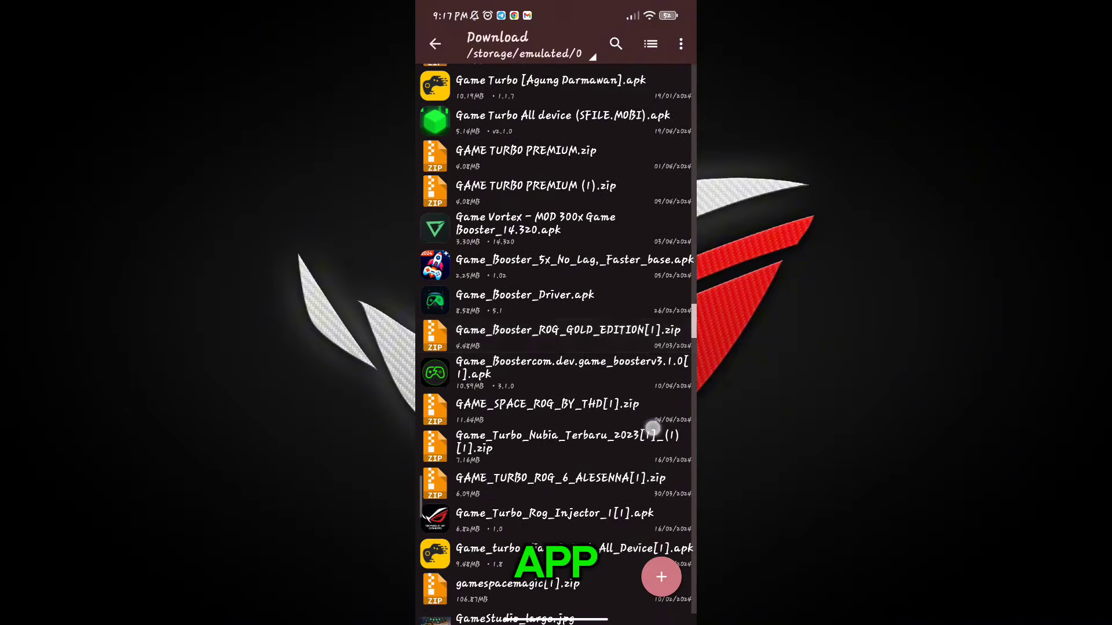
pyautogui.scroll(-3)
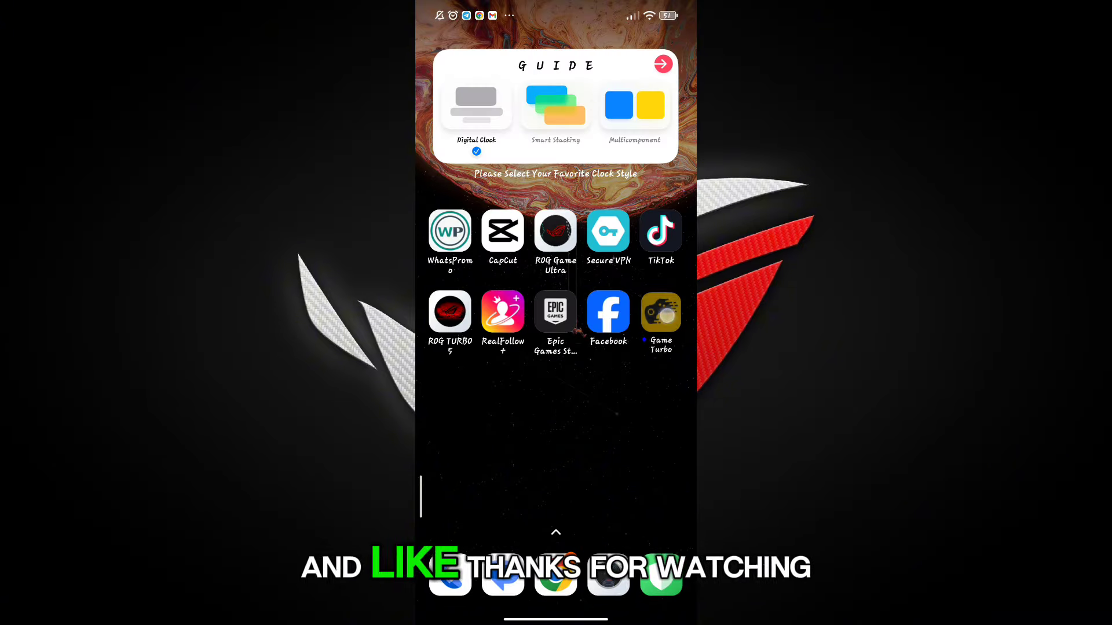
pyautogui.click(660, 311)
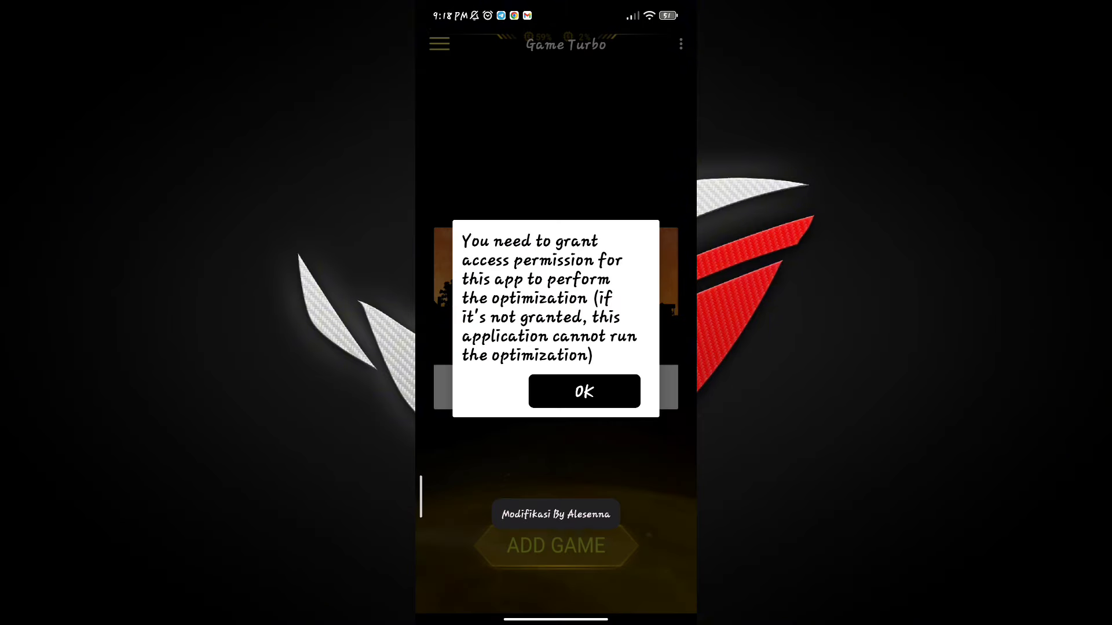
# Acknowledge the notice, allow modifying system settings and Do Not Disturb access, then begin adding games.
pyautogui.click(584, 392)
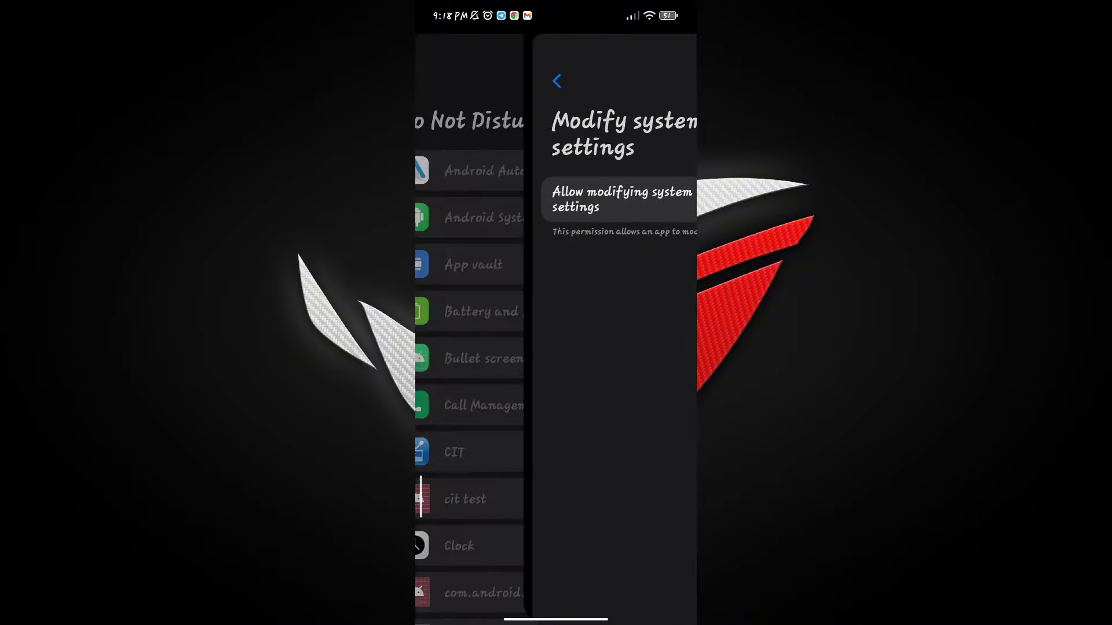
pyautogui.click(556, 81)
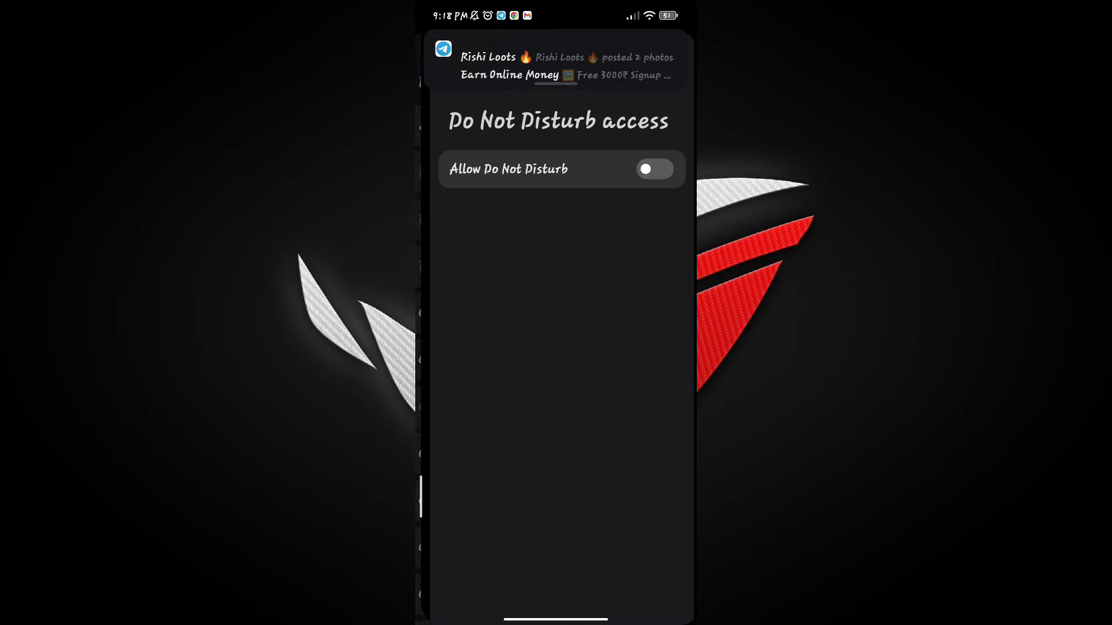
pyautogui.click(654, 169)
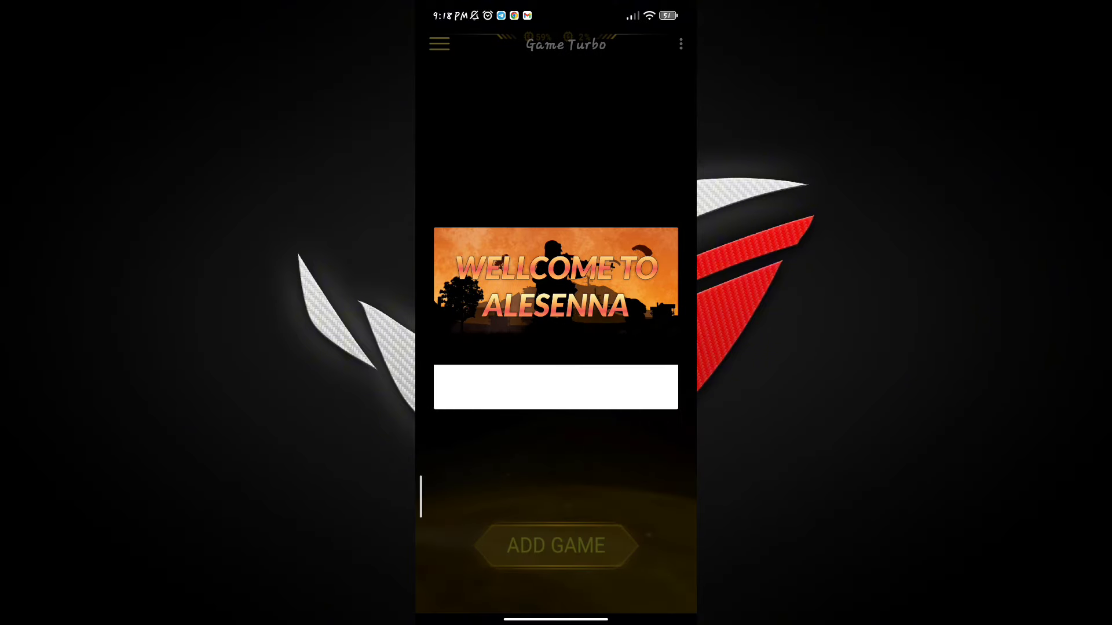
pyautogui.click(556, 547)
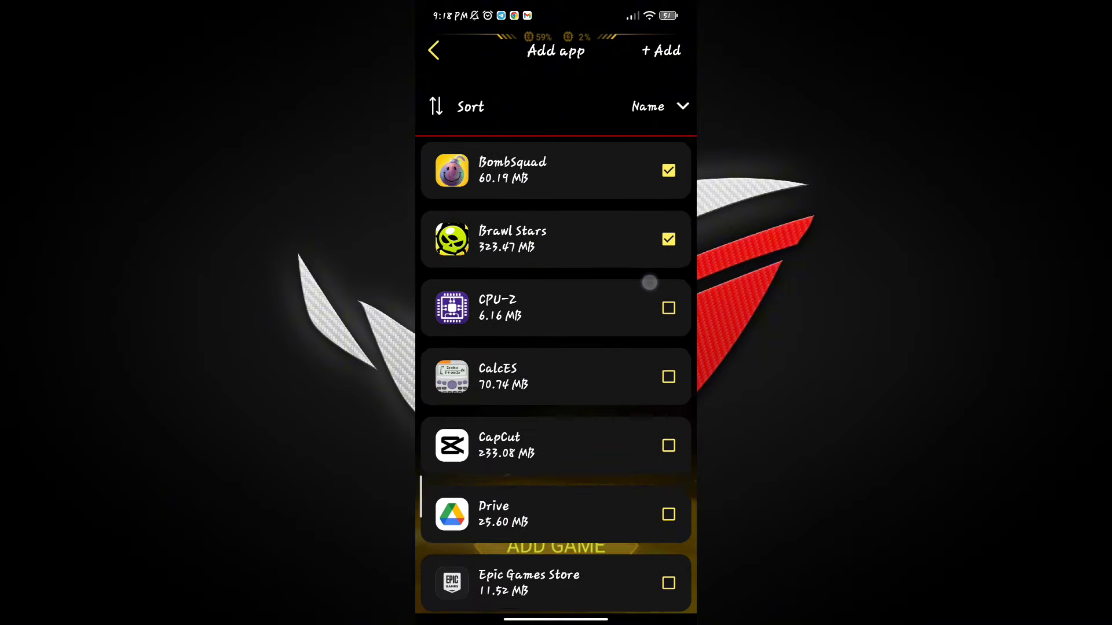
# Keep the play mode instead of deleting it and return to the added games list.
pyautogui.scroll(-3)
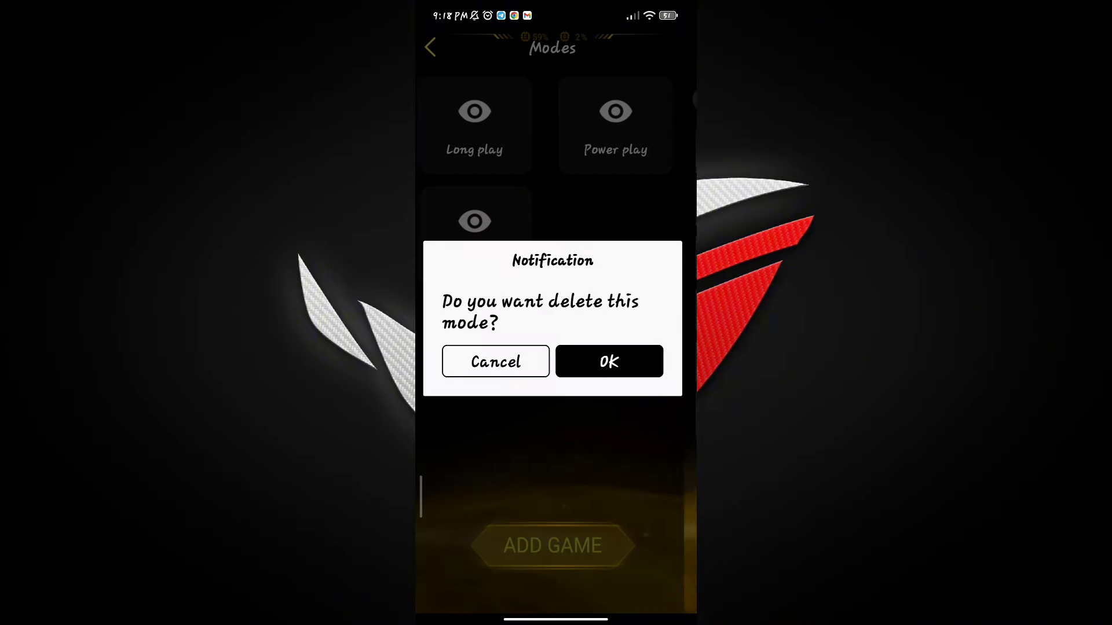
pyautogui.click(495, 361)
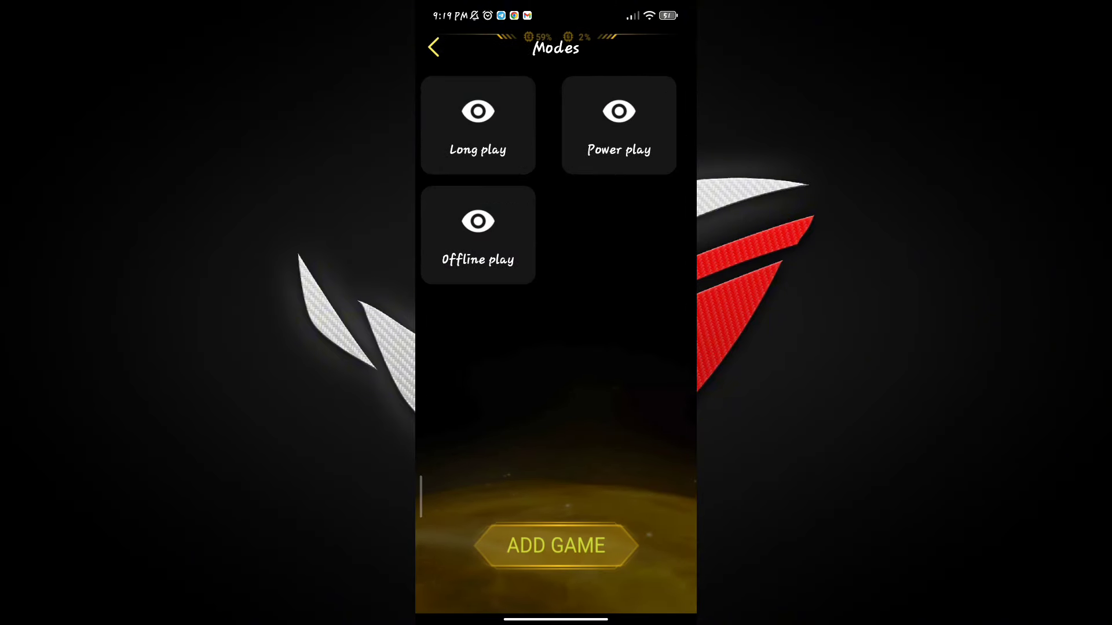
pyautogui.click(436, 48)
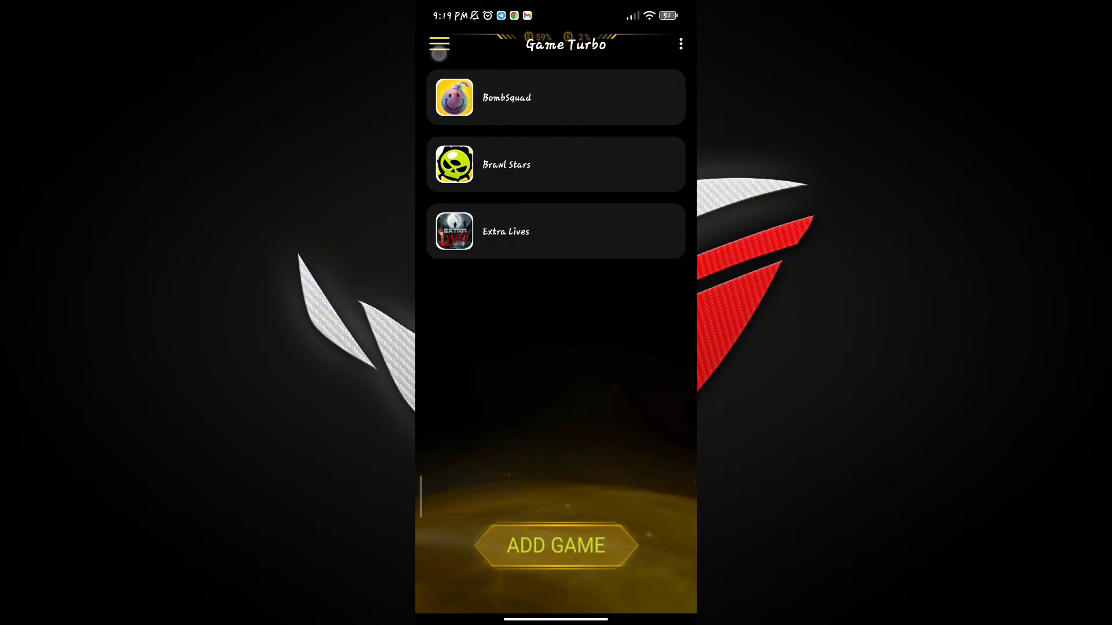
# Select Extra Lives and choose Apply mode to show Long, Power and Offline play.
pyautogui.click(438, 43)
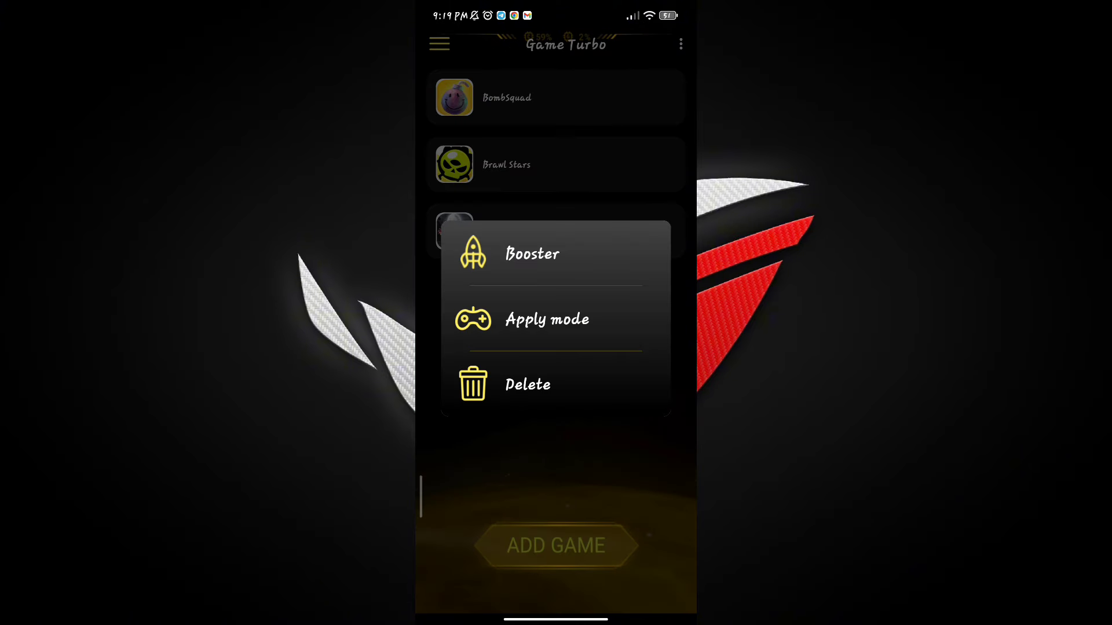
pyautogui.click(546, 320)
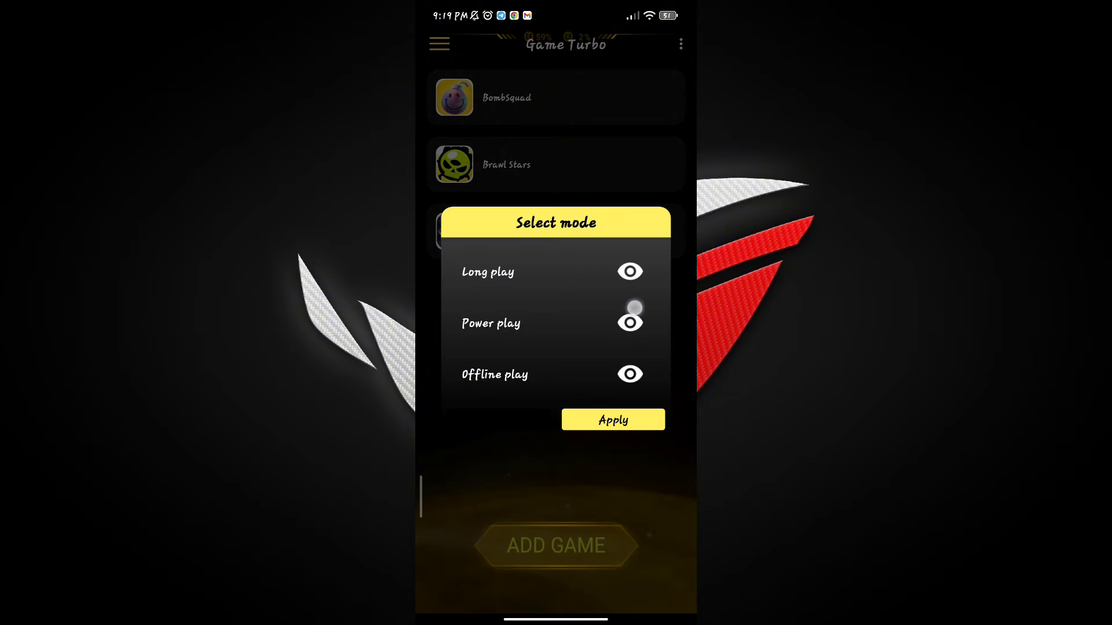